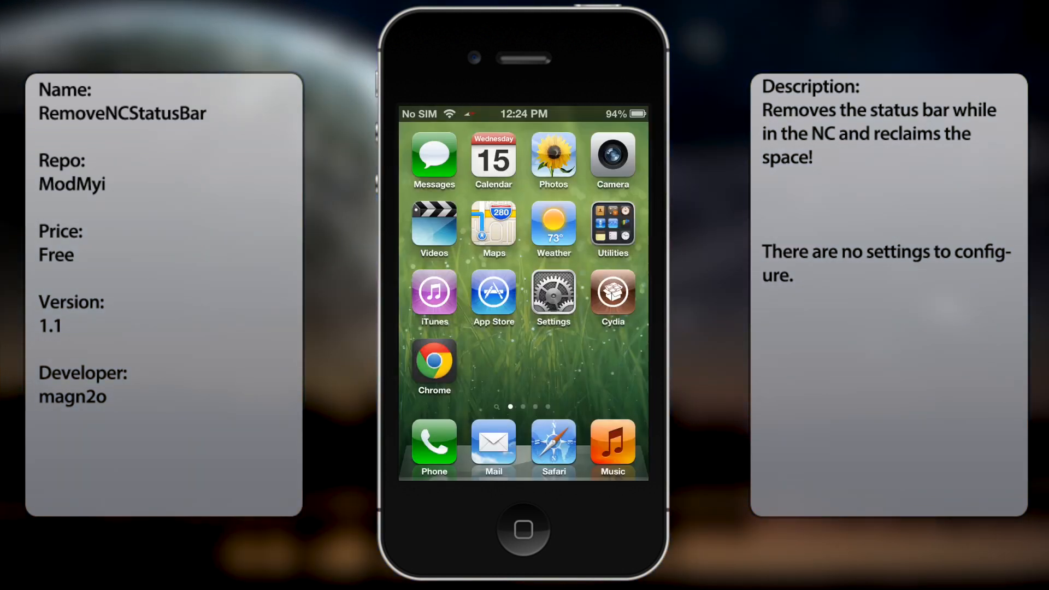
Launch Cydia, search packages for 'Re', and open the RemoveNCStatusBar tweak's details
click(551, 297)
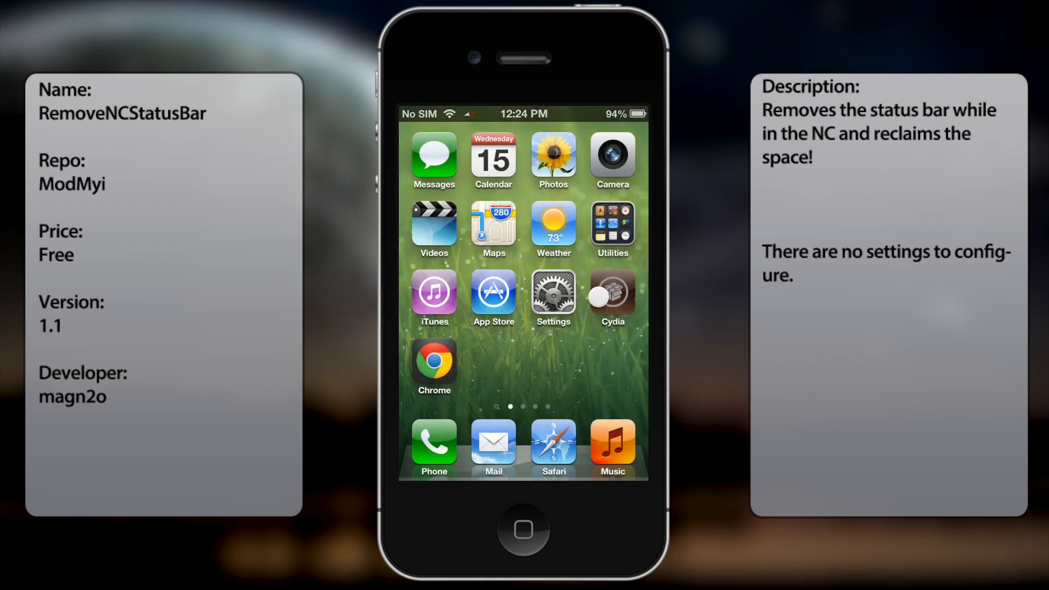
click(610, 293)
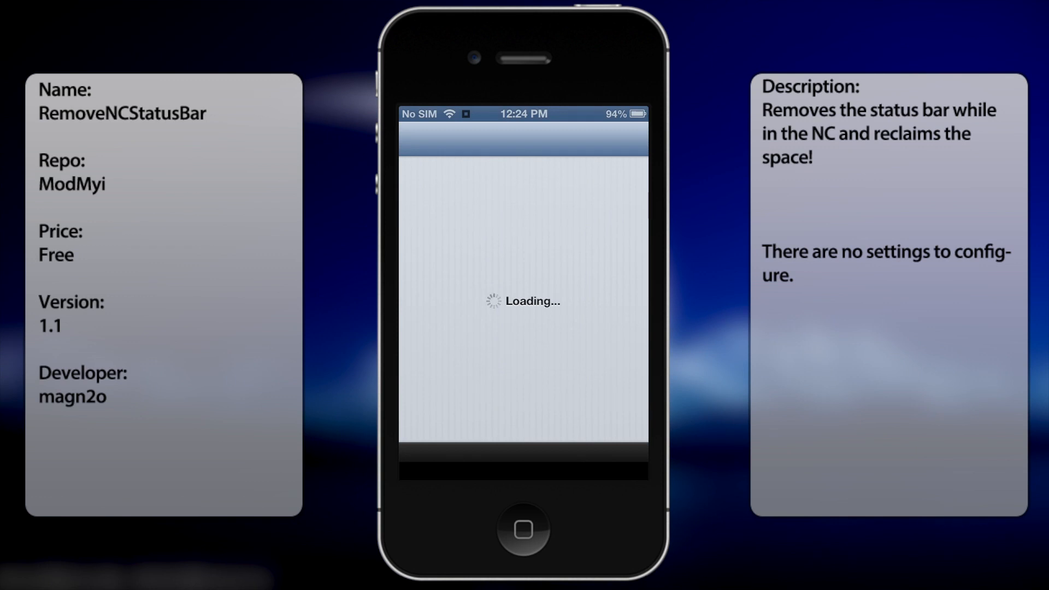
click(621, 463)
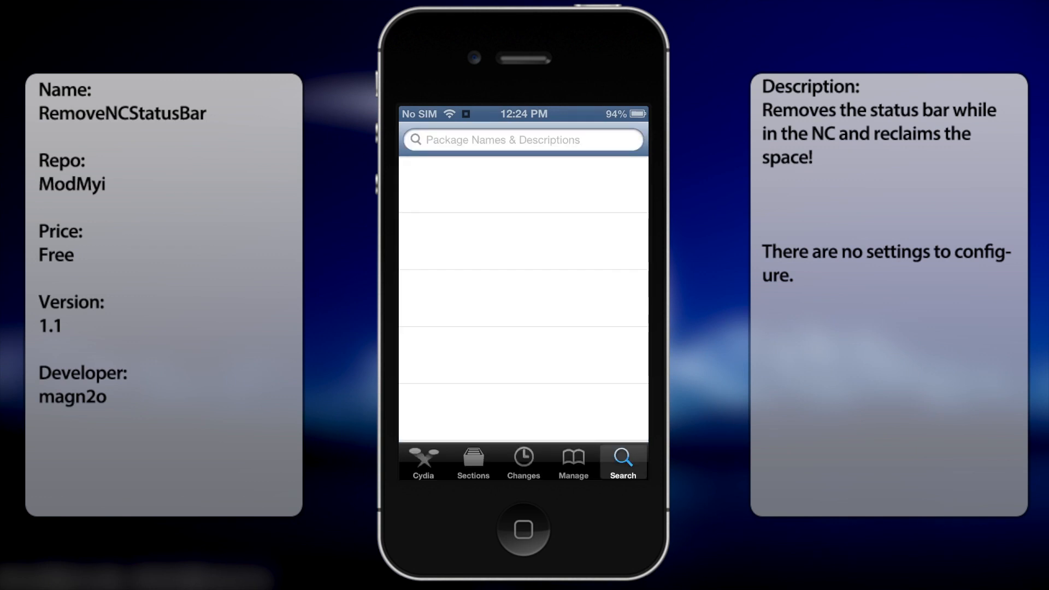
text(Re)
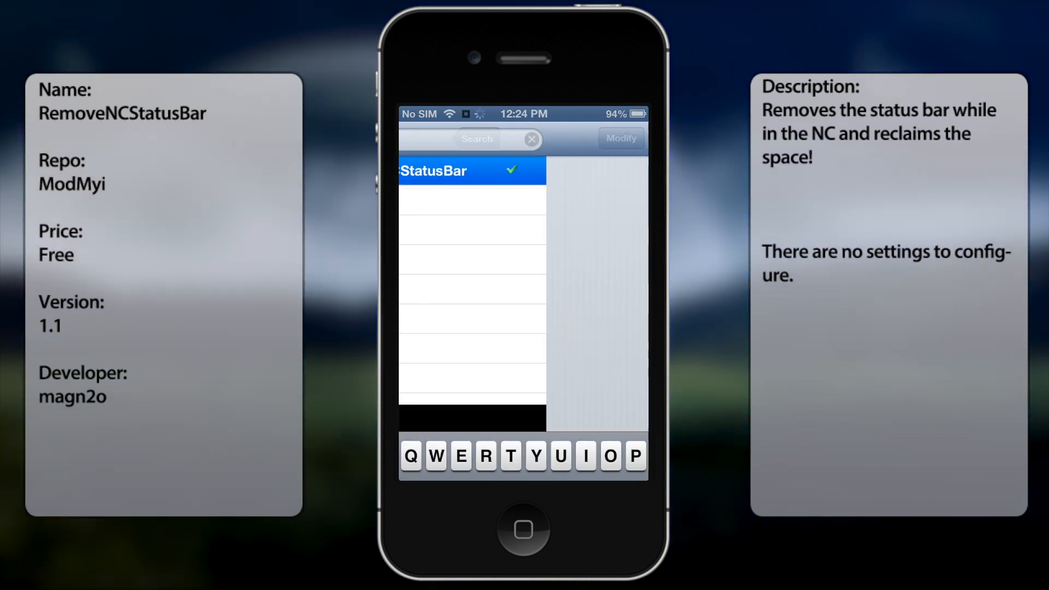
click(468, 170)
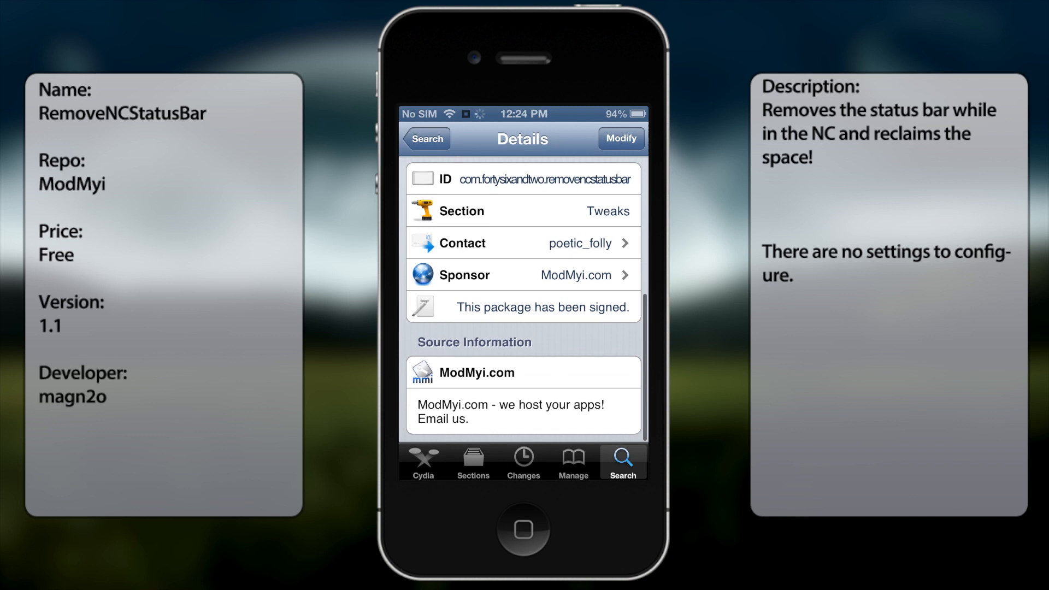